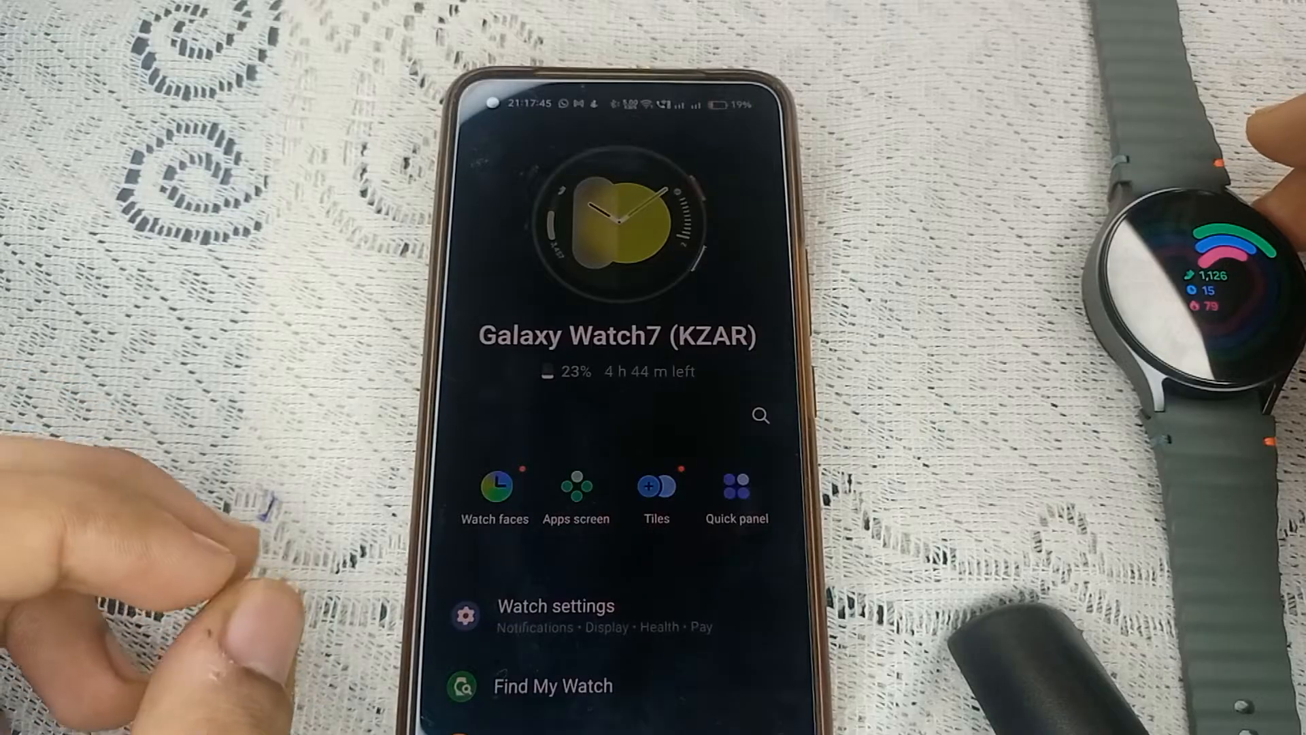
Step: Open the Galaxy Watch7's Watch settings and scroll through its categories
click(555, 605)
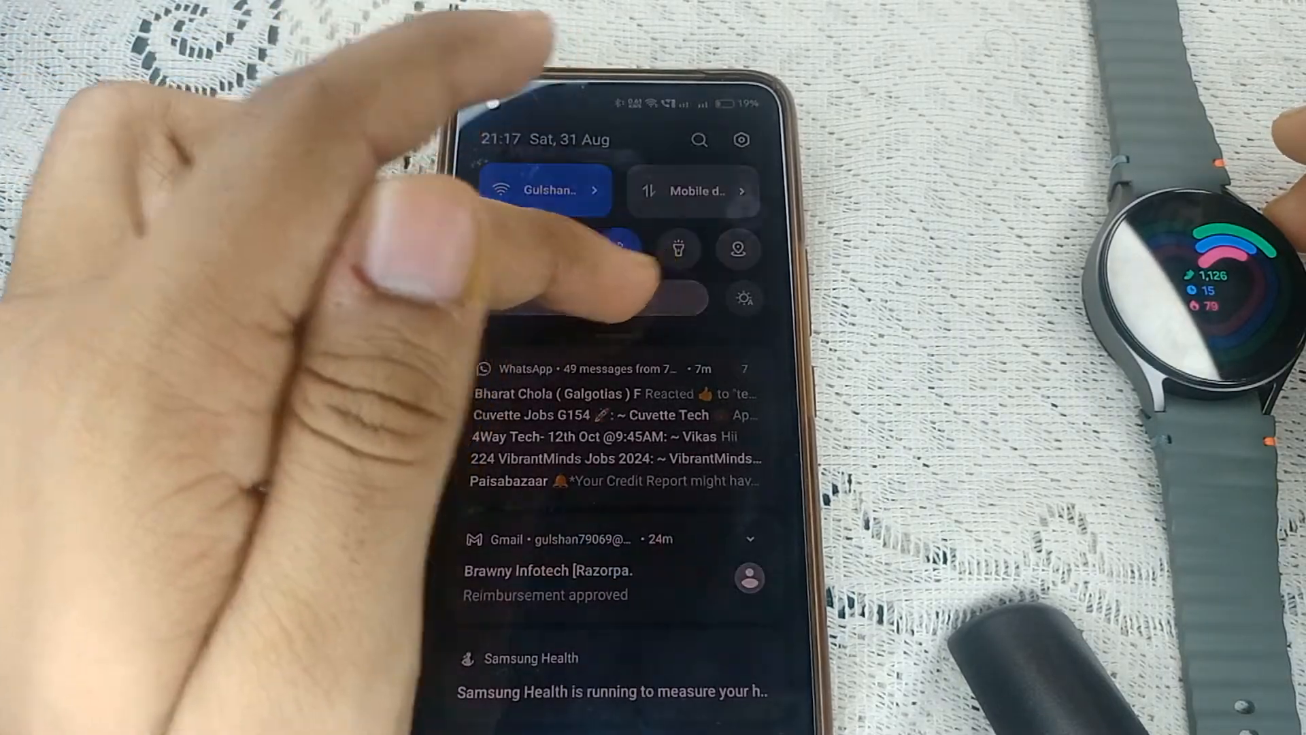
scroll(down, 3)
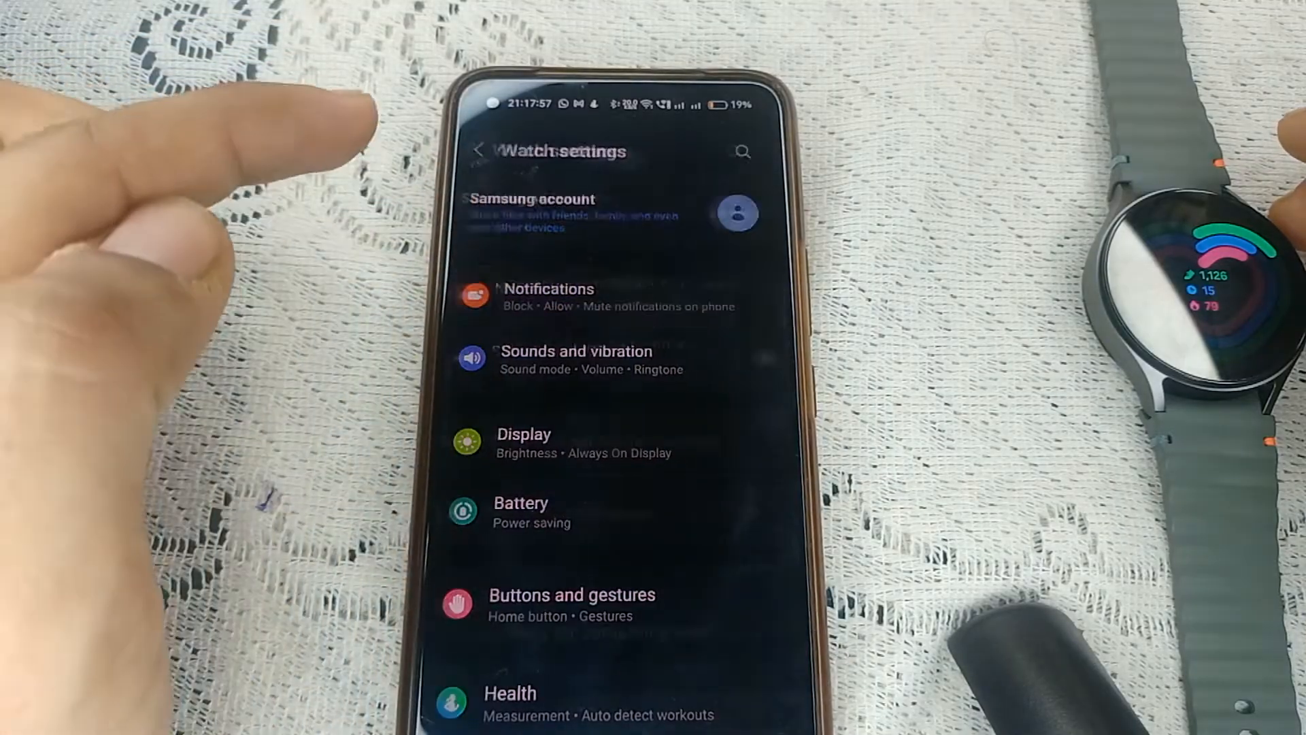
Step: Open Notifications and scroll the App notifications list down toward Snapchat
click(549, 296)
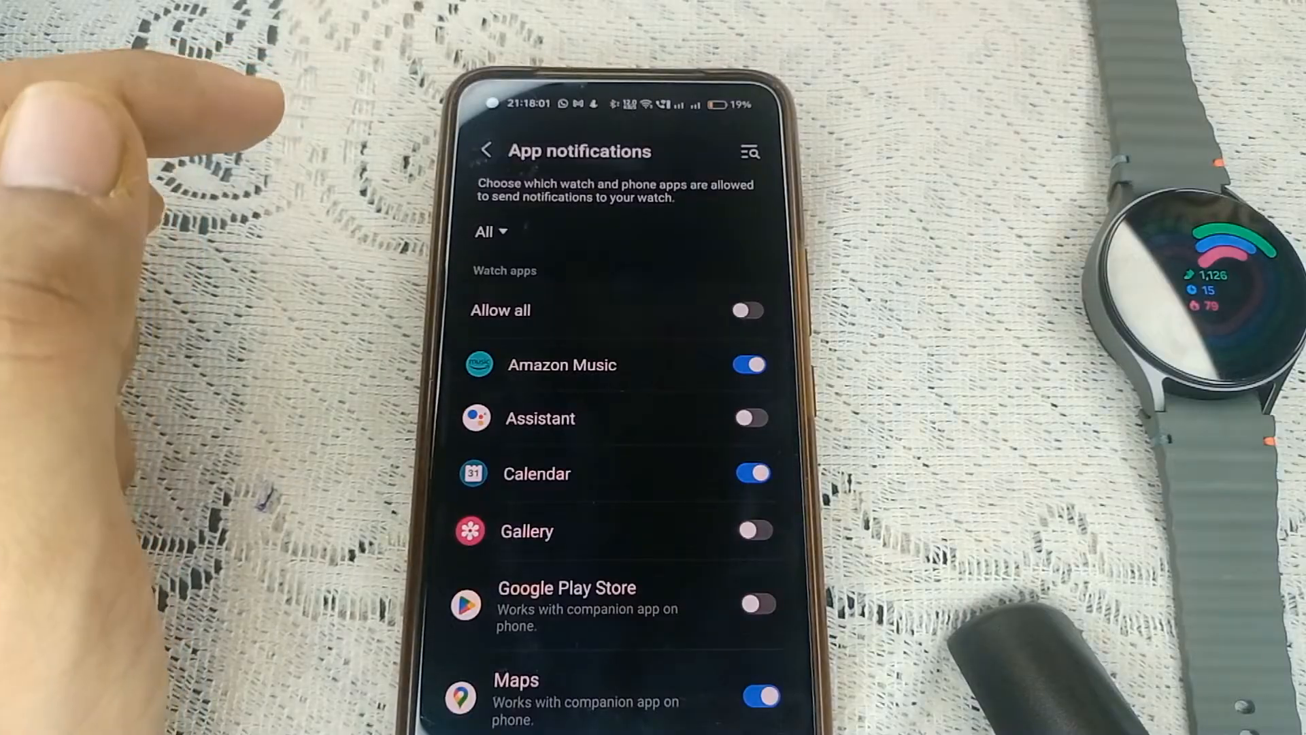
scroll(down, 3)
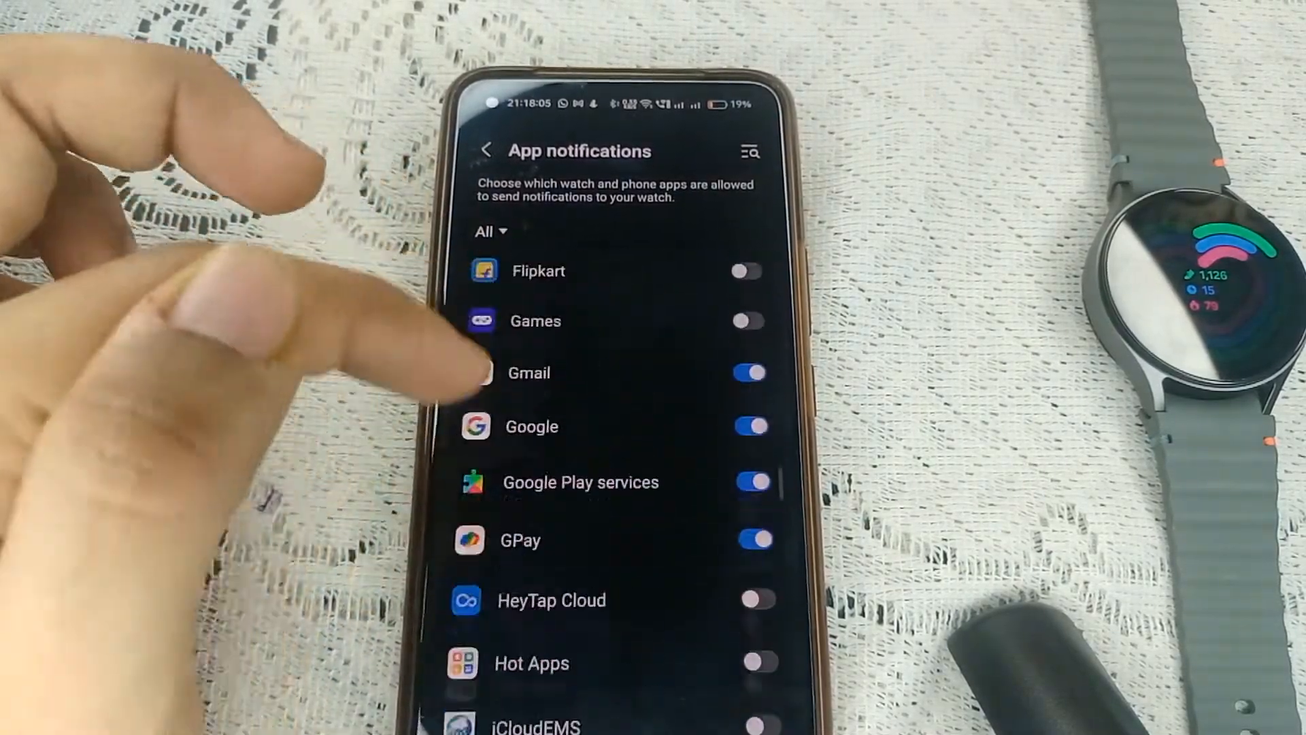
scroll(down, 3)
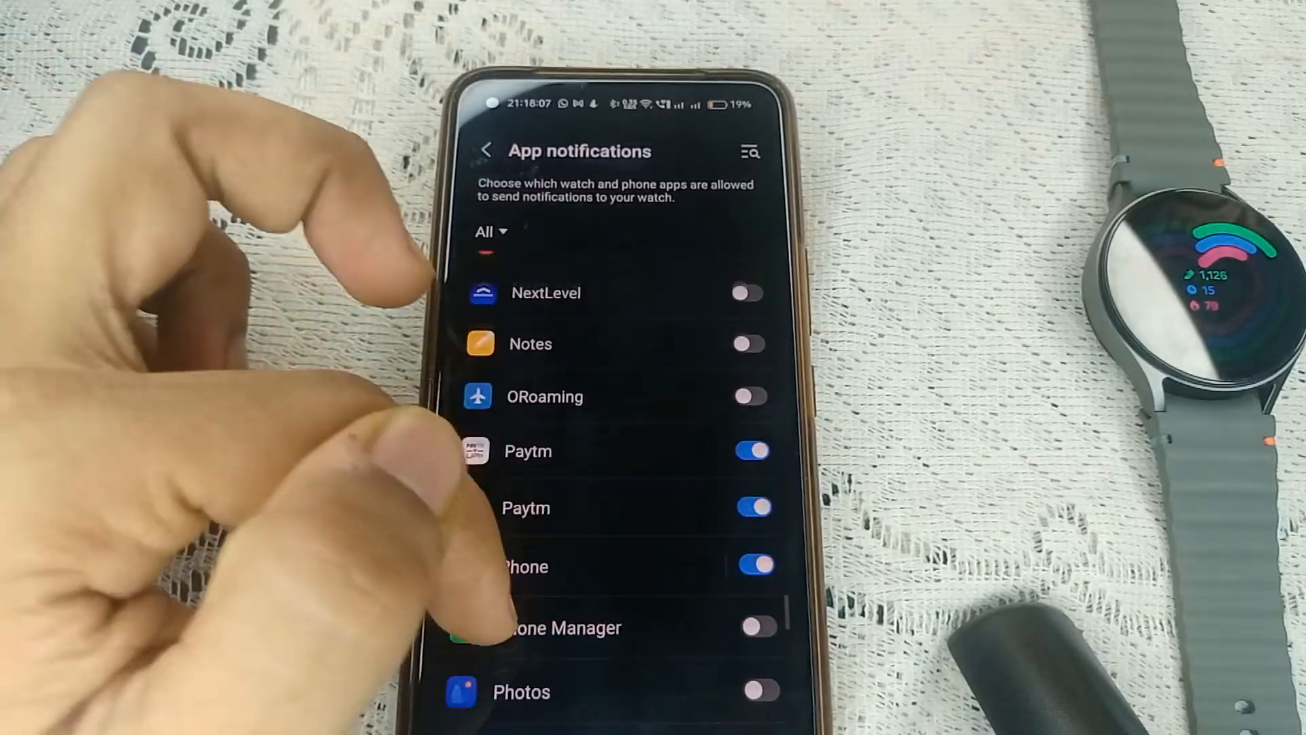